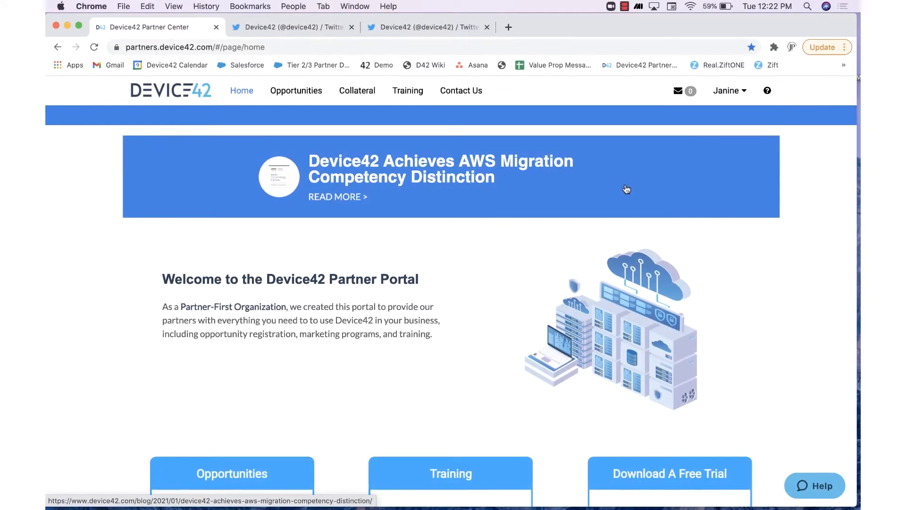
- Scroll down the current portal page and back up to the top
{"action": "scroll", "scroll_direction": "down", "scroll_amount": 3}
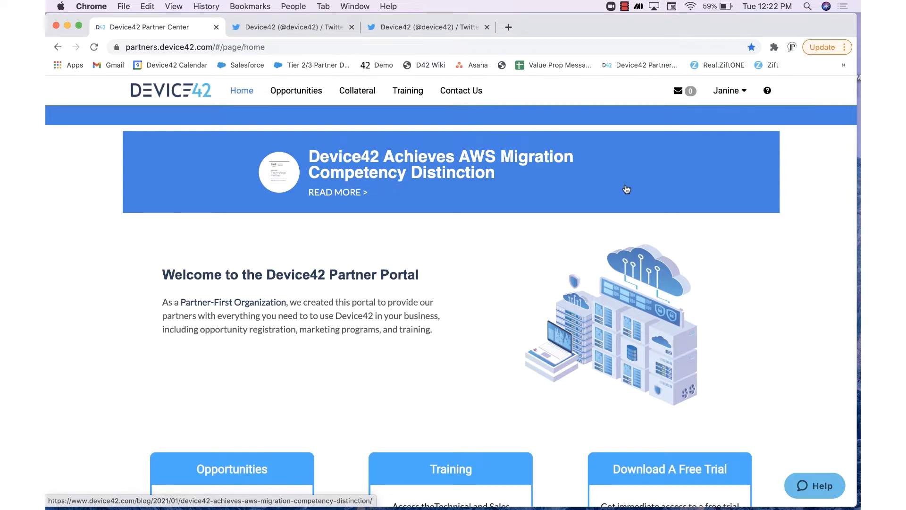
{"action": "scroll", "scroll_direction": "down", "scroll_amount": 3}
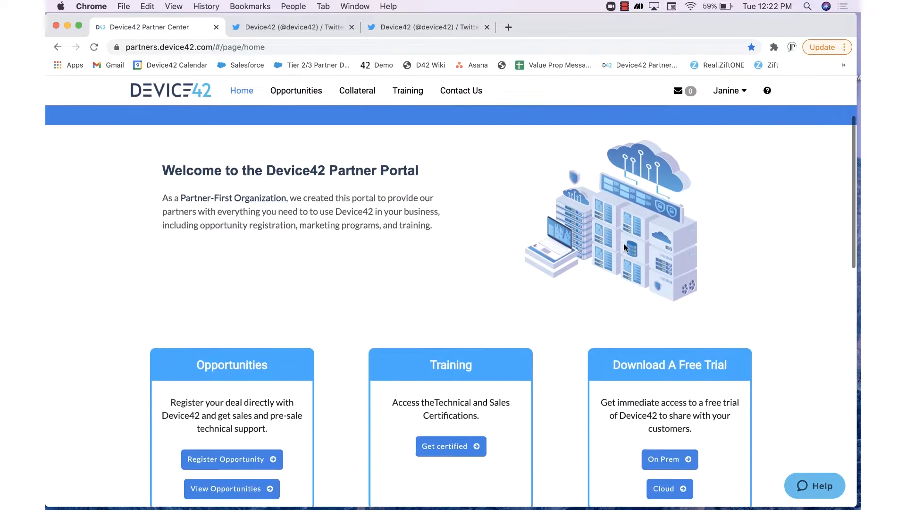
{"action": "scroll", "scroll_direction": "down", "scroll_amount": 3}
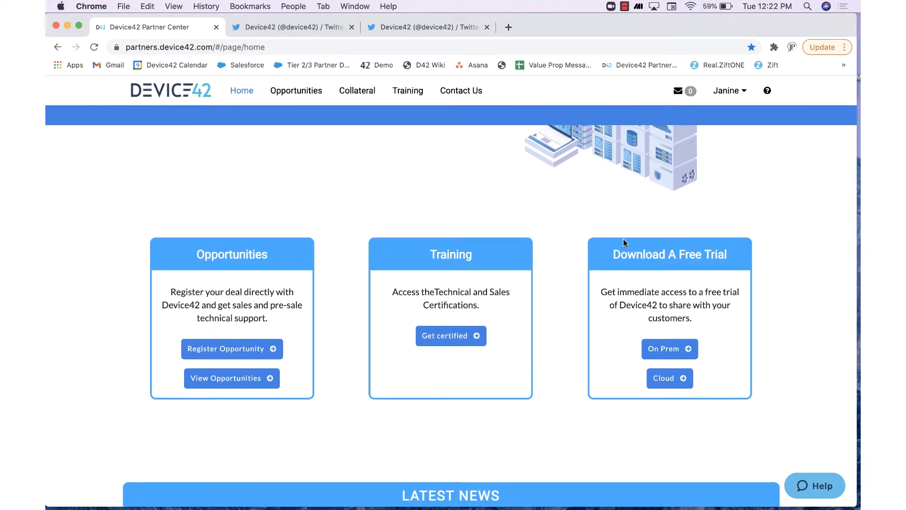
{"action": "scroll", "scroll_direction": "down", "scroll_amount": 3}
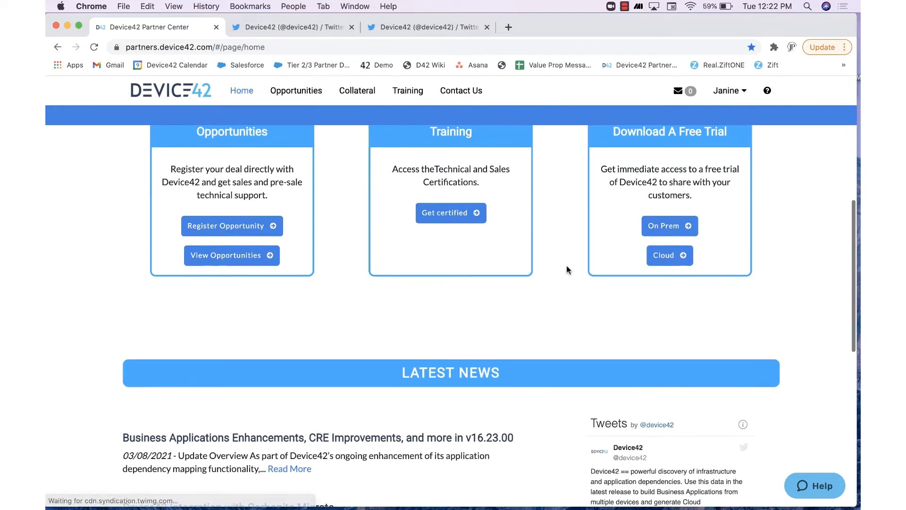
{"action": "scroll", "scroll_direction": "down", "scroll_amount": 3}
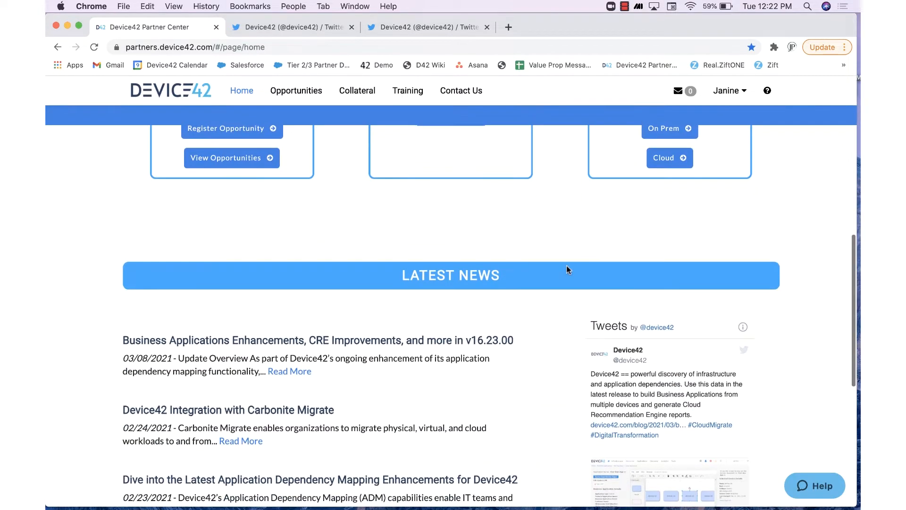
{"action": "scroll", "scroll_direction": "down", "scroll_amount": 3}
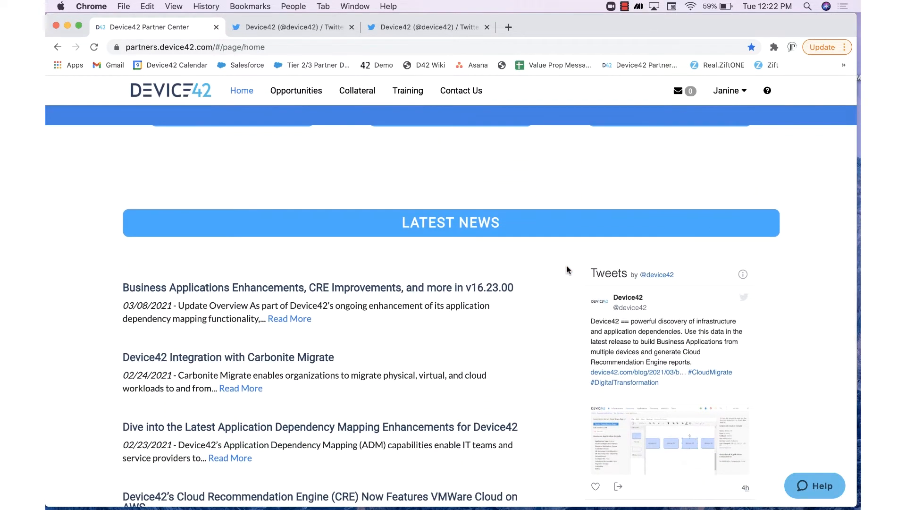
{"action": "scroll", "scroll_direction": "down", "scroll_amount": 3}
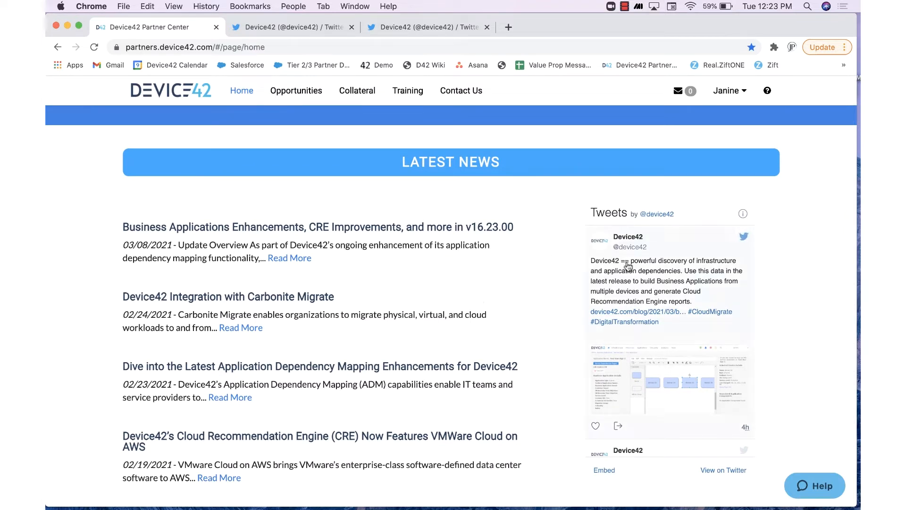
{"action": "mouse_move", "coordinate": [636, 289]}
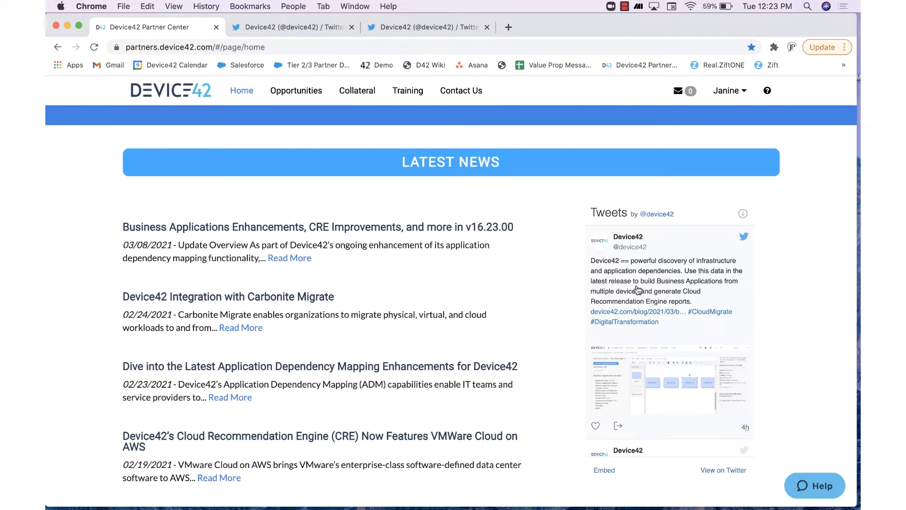
{"action": "mouse_move", "coordinate": [569, 270]}
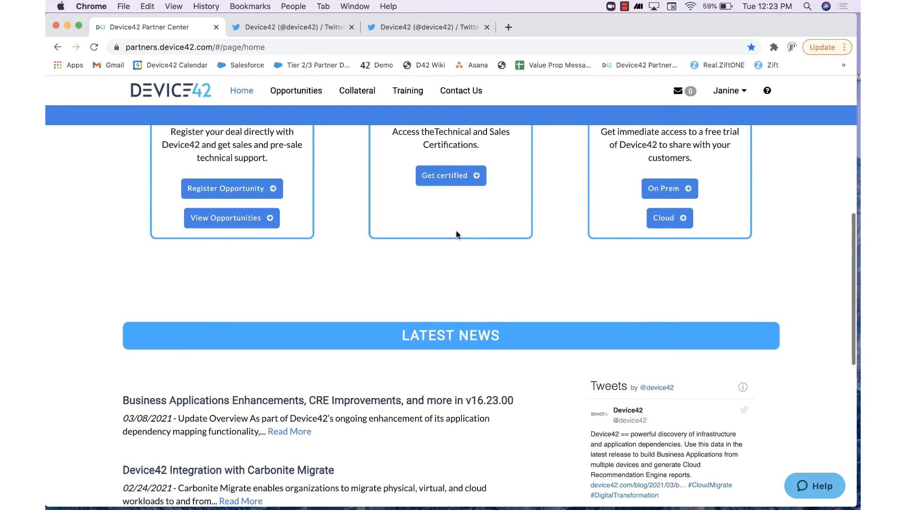
{"action": "scroll", "scroll_direction": "up", "scroll_amount": 3}
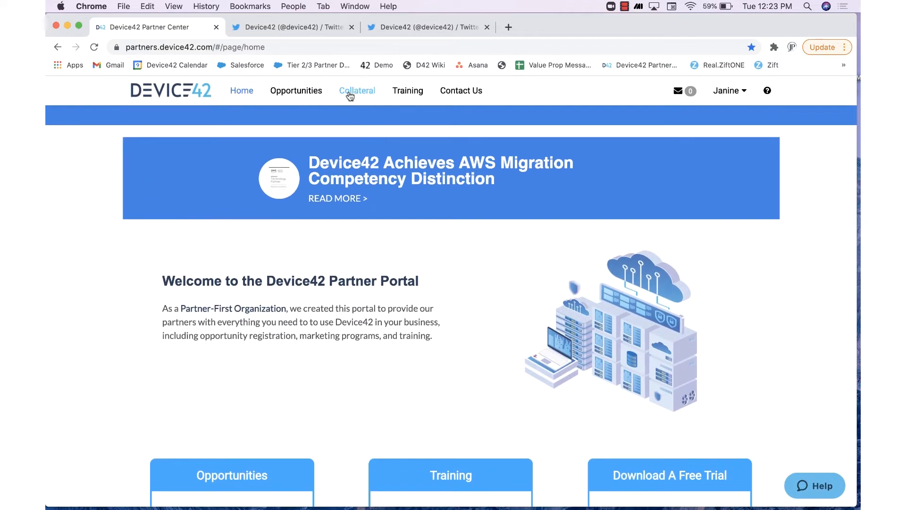
- Open Collateral and browse the 35-item list of downloadable and customizable assets
{"action": "left_click", "coordinate": [357, 90]}
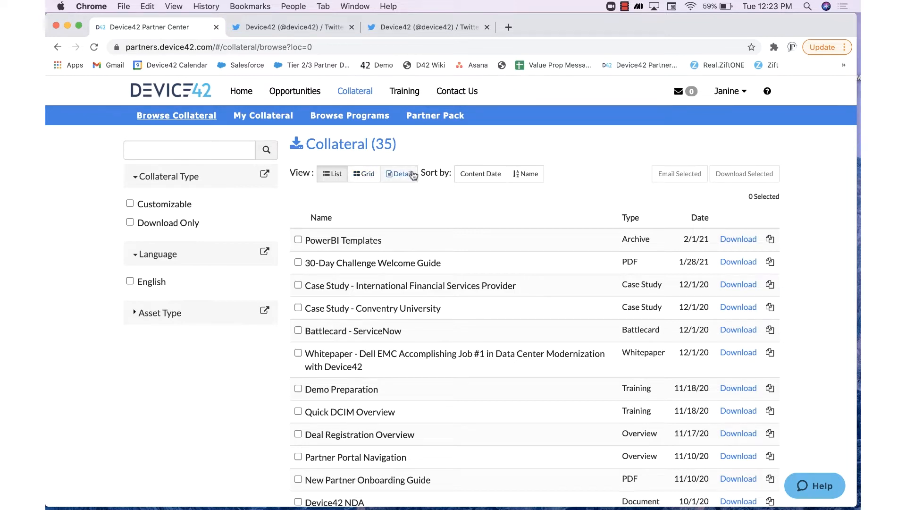
{"action": "scroll", "scroll_direction": "down", "scroll_amount": 3}
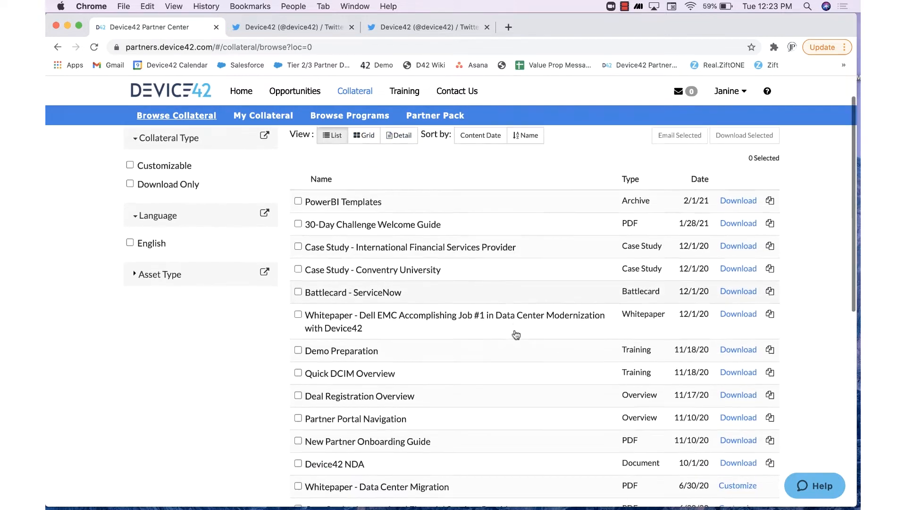
{"action": "scroll", "scroll_direction": "down", "scroll_amount": 3}
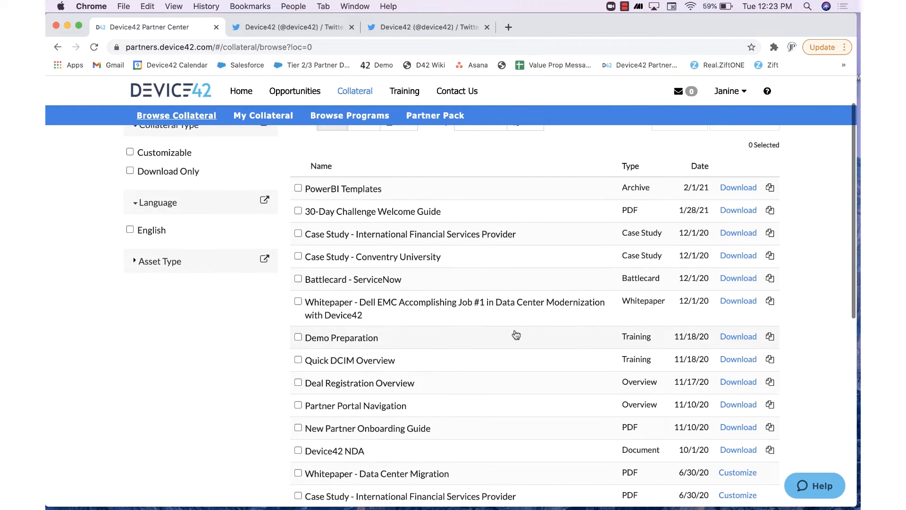
{"action": "scroll", "scroll_direction": "down", "scroll_amount": 3}
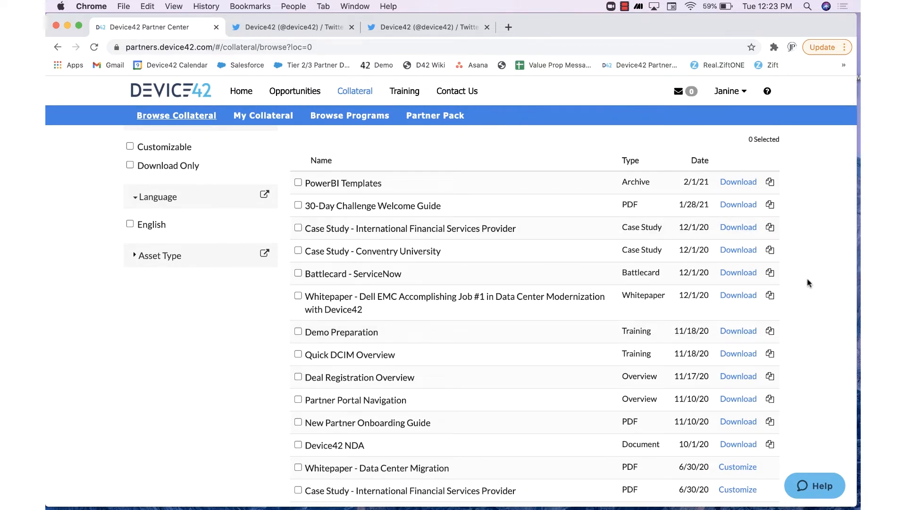
{"action": "scroll", "scroll_direction": "down", "scroll_amount": 3}
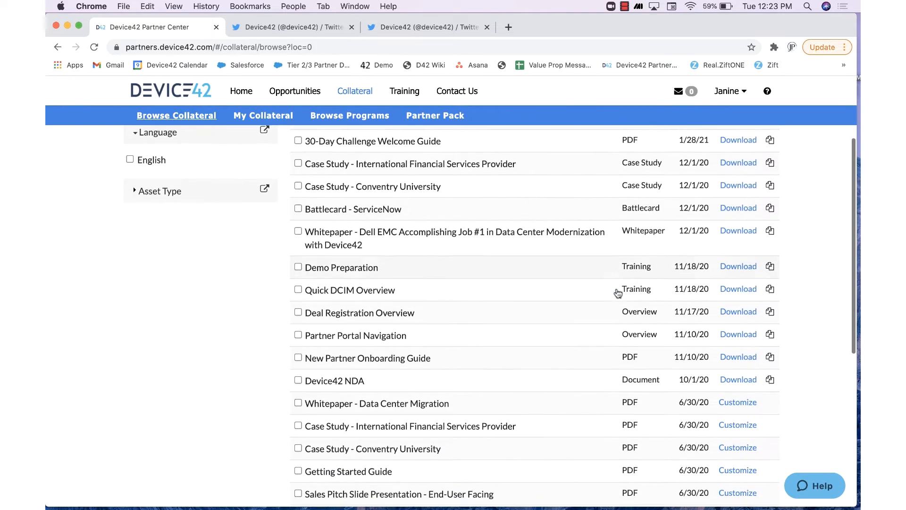
{"action": "scroll", "scroll_direction": "down", "scroll_amount": 3}
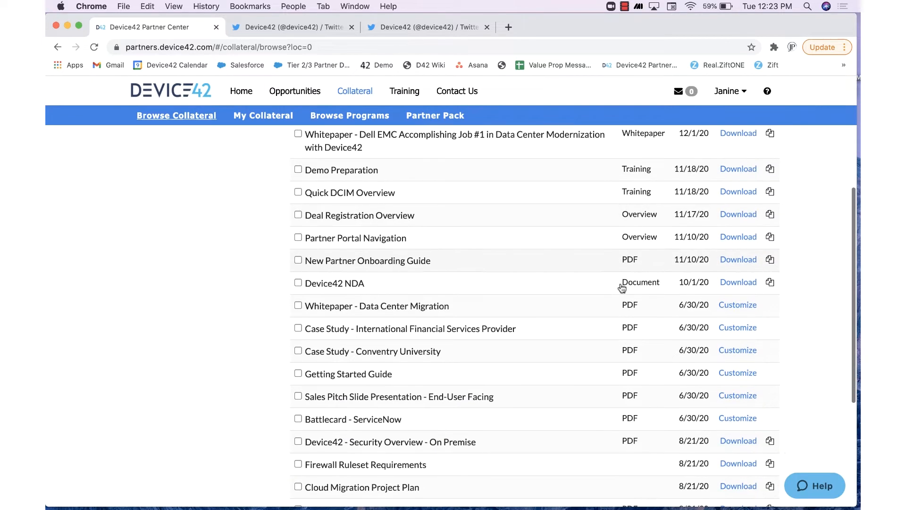
{"action": "scroll", "scroll_direction": "down", "scroll_amount": 3}
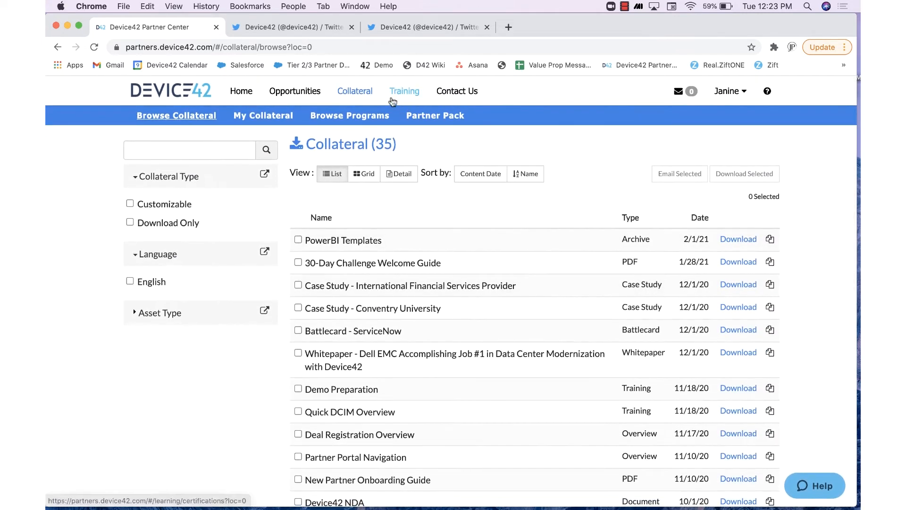
- View the Training Certifications page, which lists none, then return Home
{"action": "left_click", "coordinate": [404, 91]}
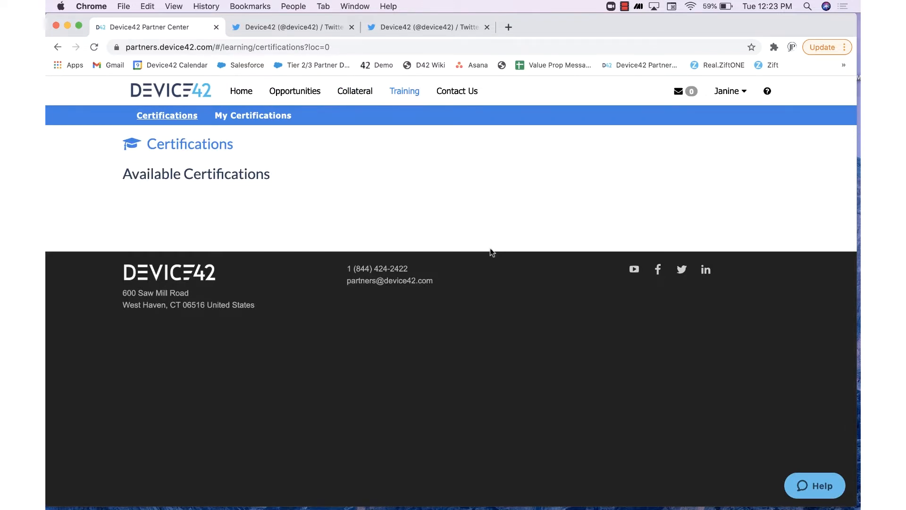
{"action": "mouse_move", "coordinate": [496, 218]}
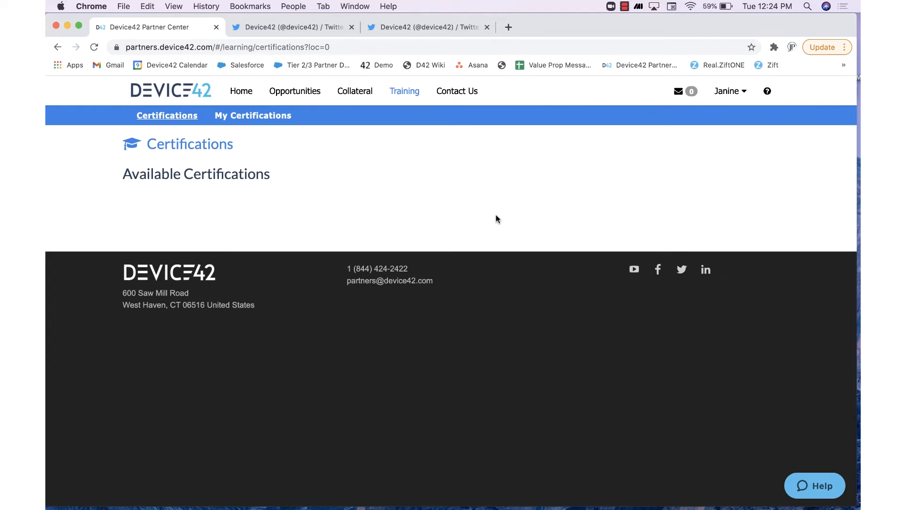
{"action": "left_click", "coordinate": [241, 91]}
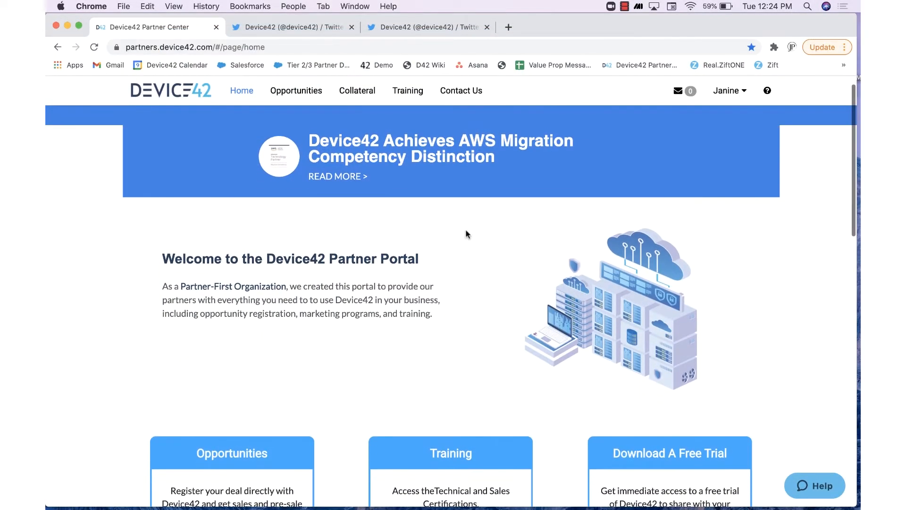
- Scroll to the Opportunities panel and open a blank New Opportunity form
{"action": "scroll", "scroll_direction": "down", "scroll_amount": 3}
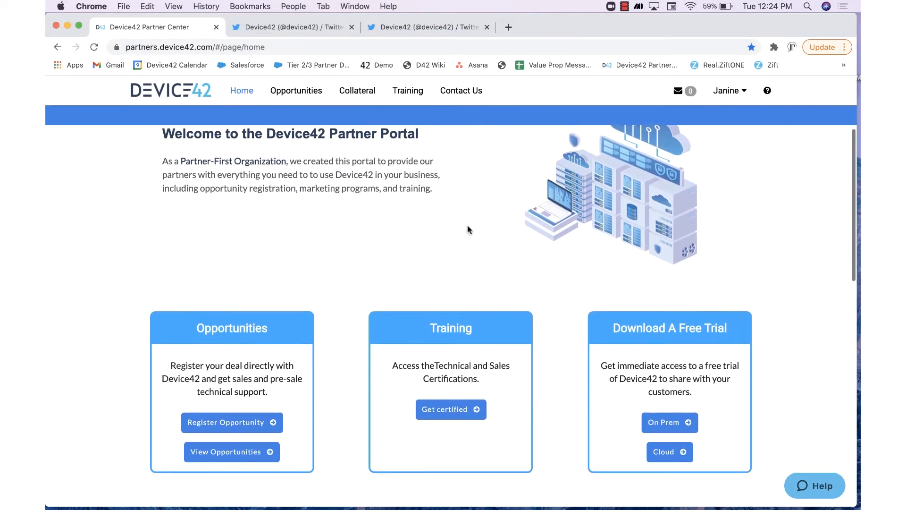
{"action": "scroll", "scroll_direction": "down", "scroll_amount": 3}
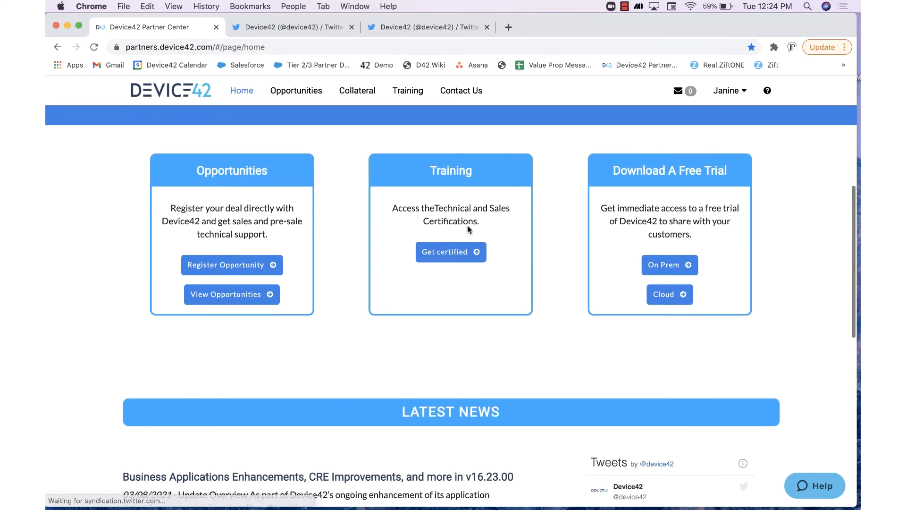
{"action": "mouse_move", "coordinate": [236, 243]}
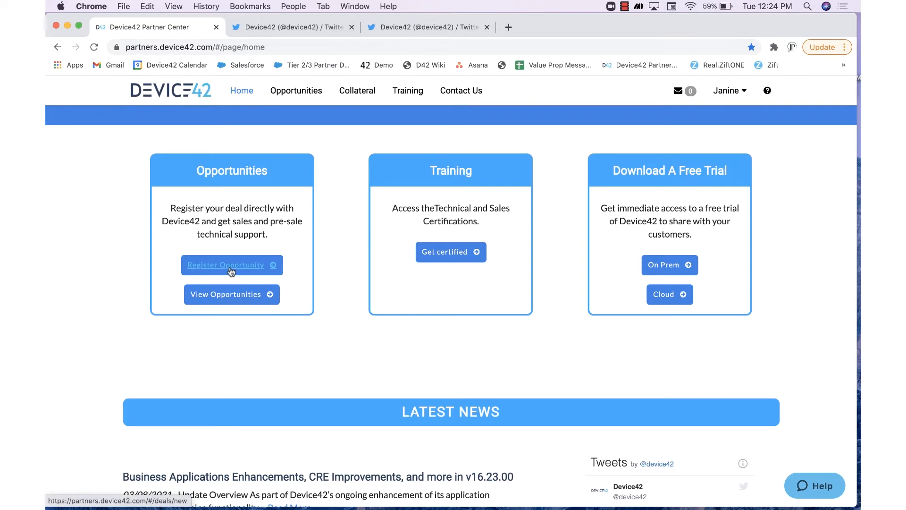
{"action": "left_click", "coordinate": [231, 265]}
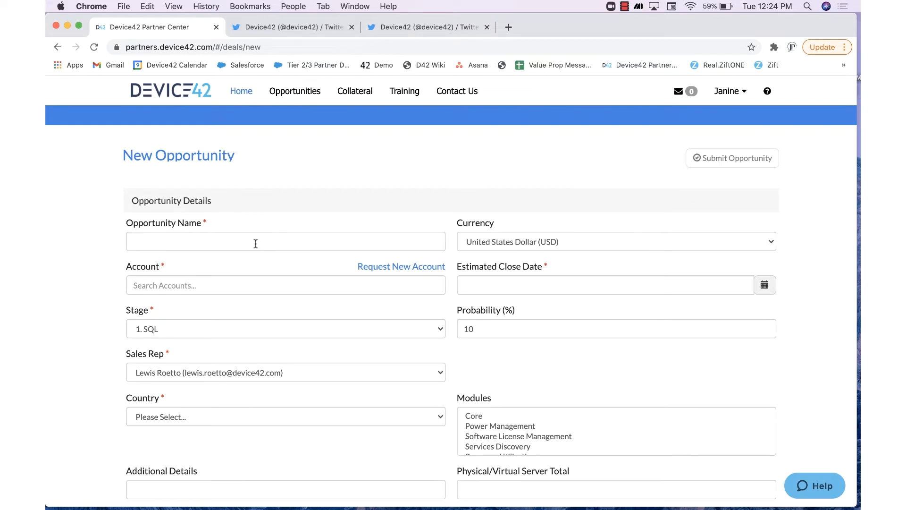
- Name the opportunity 'JohnDoe Core Discovery', enter account JohnDoe, and request it as new
{"action": "type", "text": "JohnDoe C"}
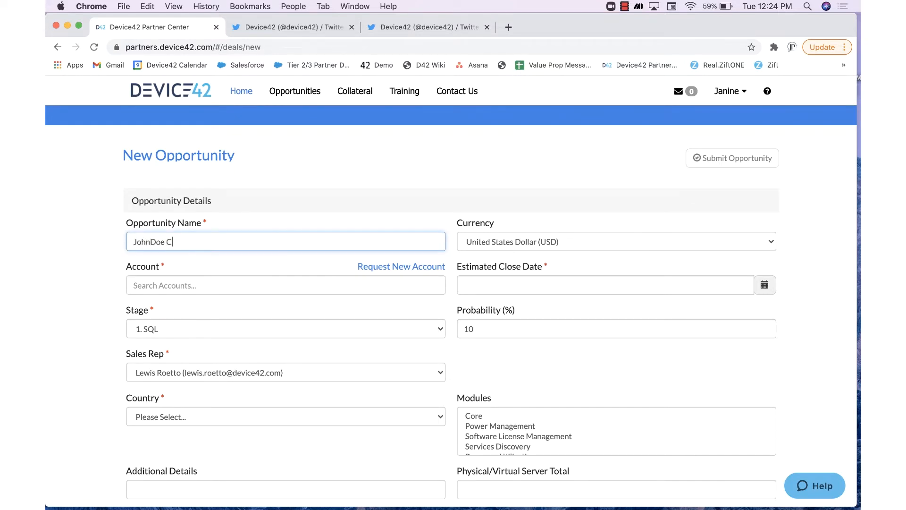
{"action": "type", "text": "ore Discovery"}
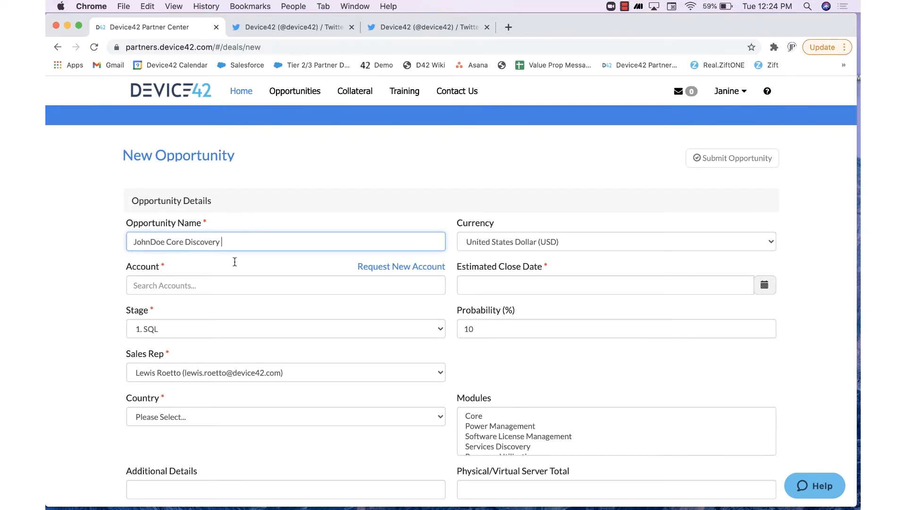
{"action": "left_click", "coordinate": [285, 285]}
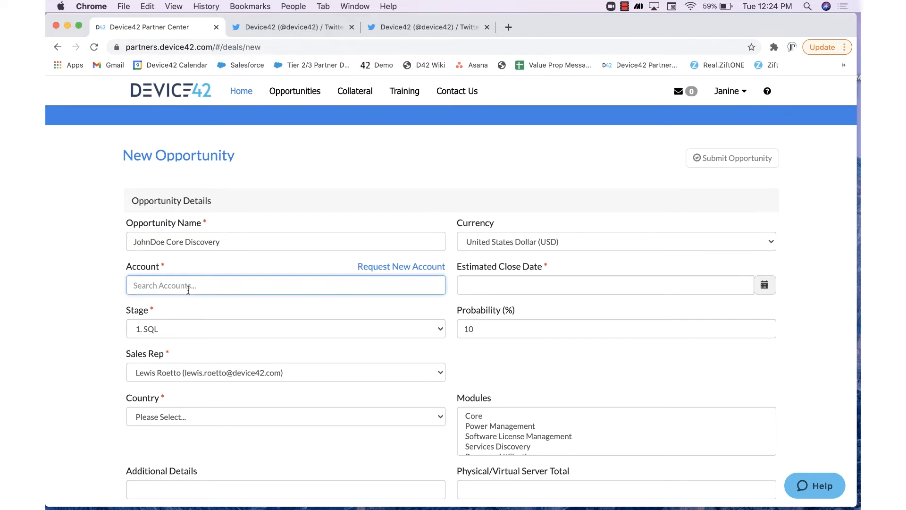
{"action": "type", "text": "JohnDoe"}
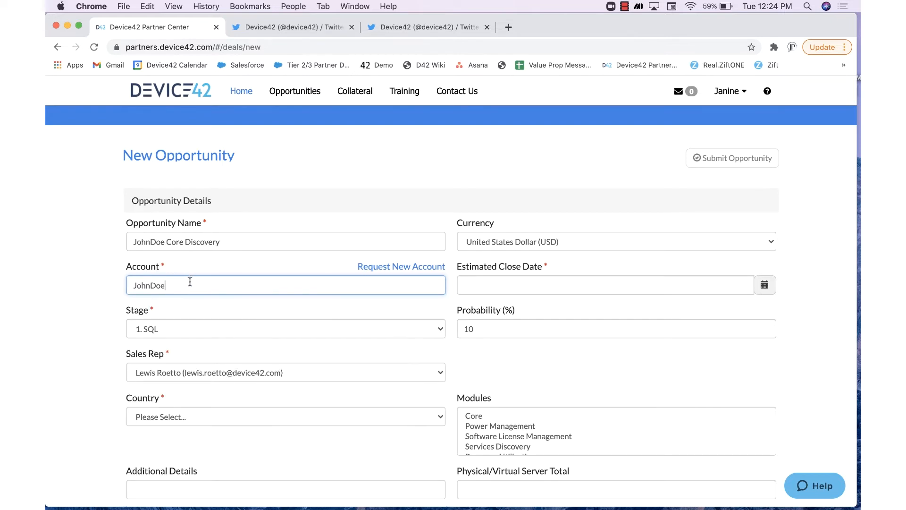
{"action": "mouse_move", "coordinate": [225, 278]}
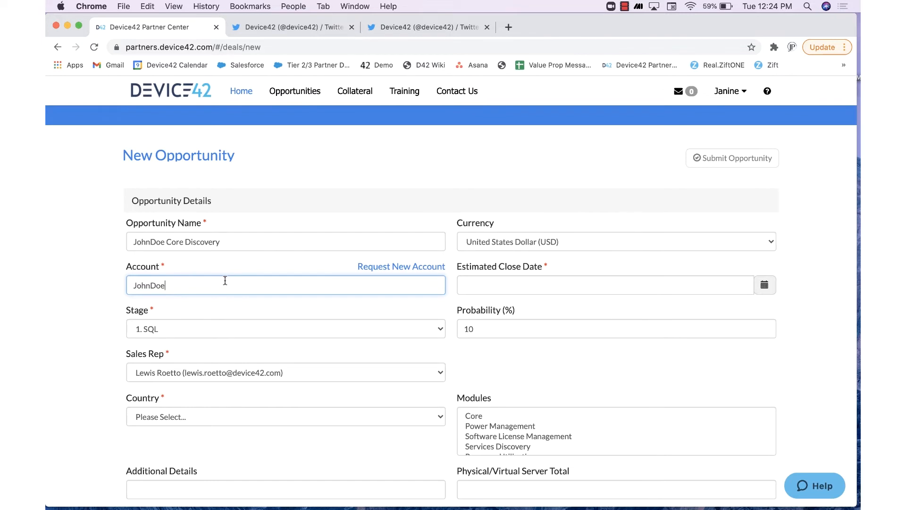
{"action": "mouse_move", "coordinate": [401, 271]}
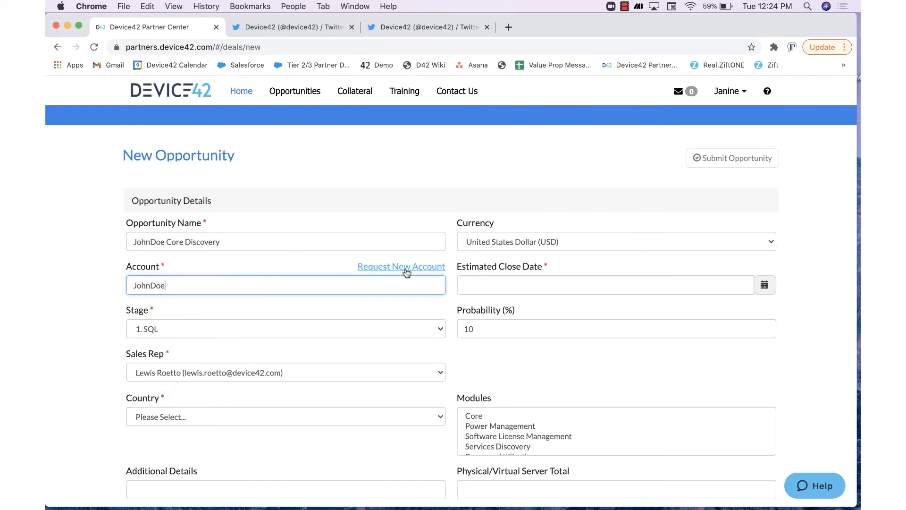
{"action": "left_click", "coordinate": [401, 266]}
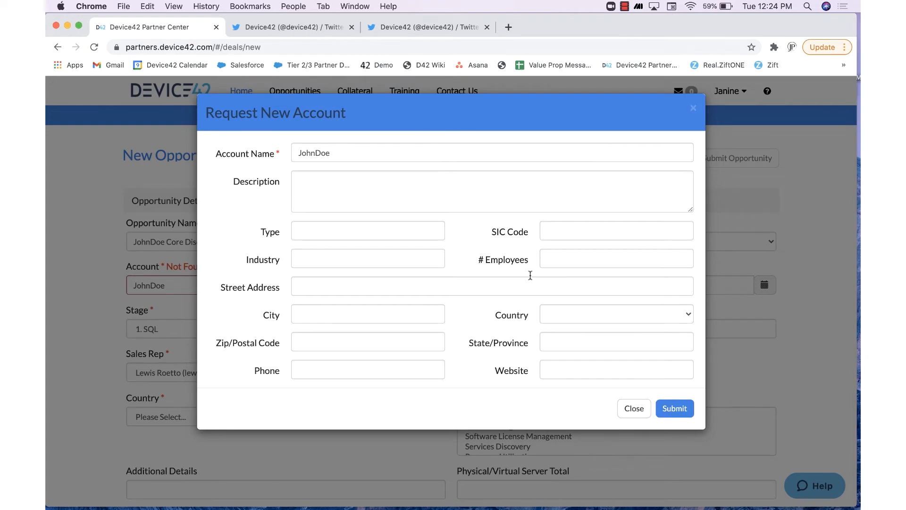
{"action": "mouse_move", "coordinate": [739, 44]}
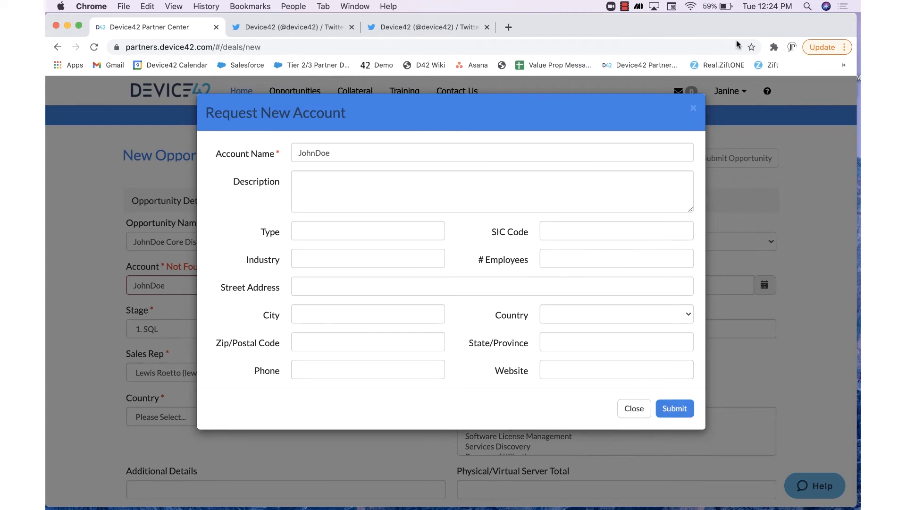
- Close the Request New Account dialog unsubmitted and scroll the New Opportunity form
{"action": "left_click", "coordinate": [634, 408]}
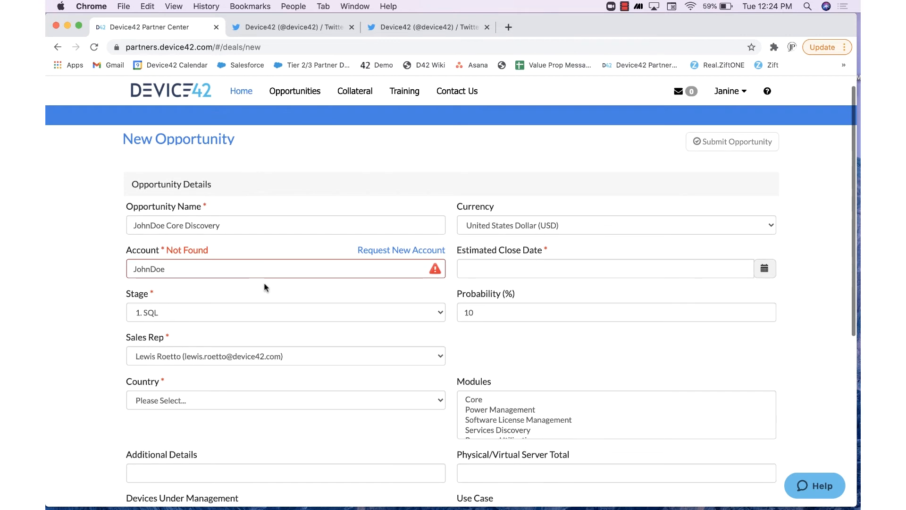
{"action": "scroll", "scroll_direction": "down", "scroll_amount": 3}
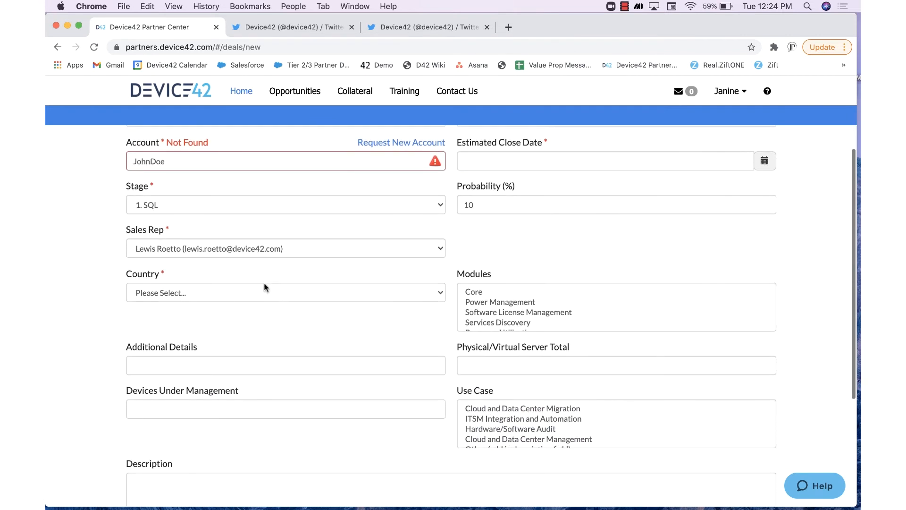
{"action": "scroll", "scroll_direction": "down", "scroll_amount": 3}
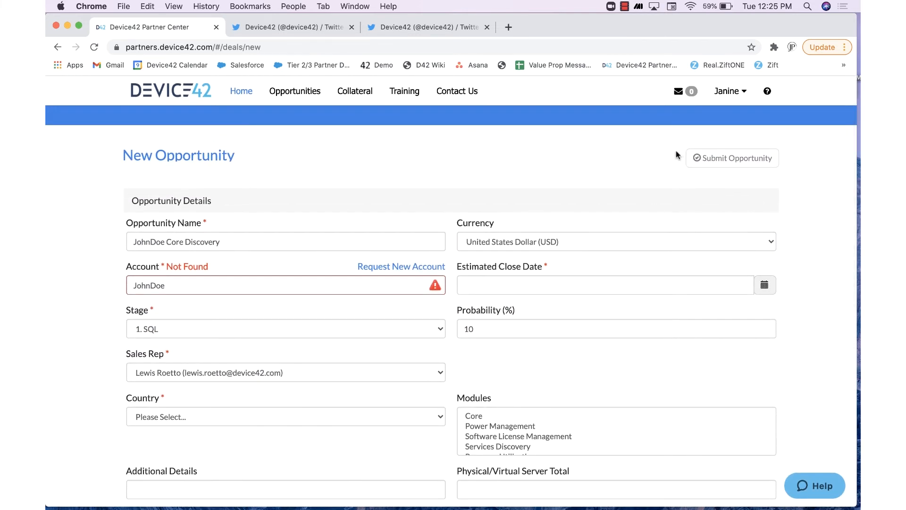
{"action": "mouse_move", "coordinate": [678, 139]}
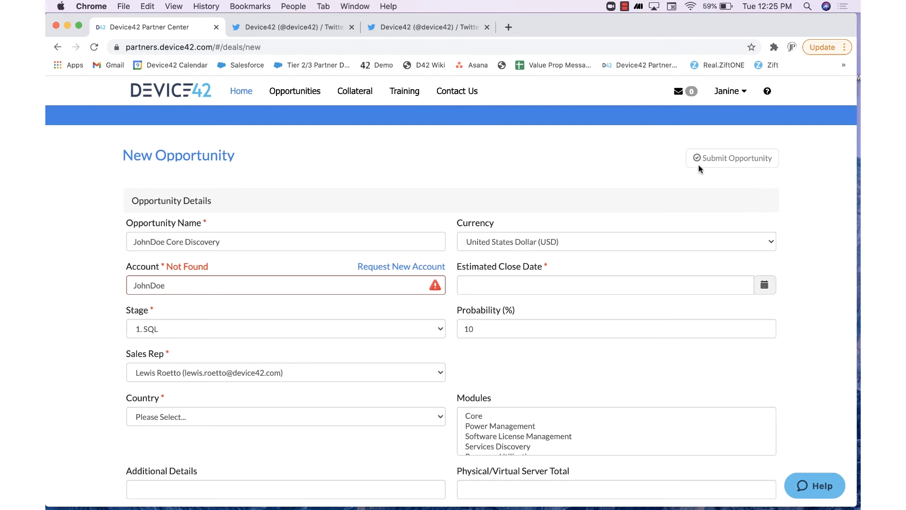
{"action": "mouse_move", "coordinate": [468, 206]}
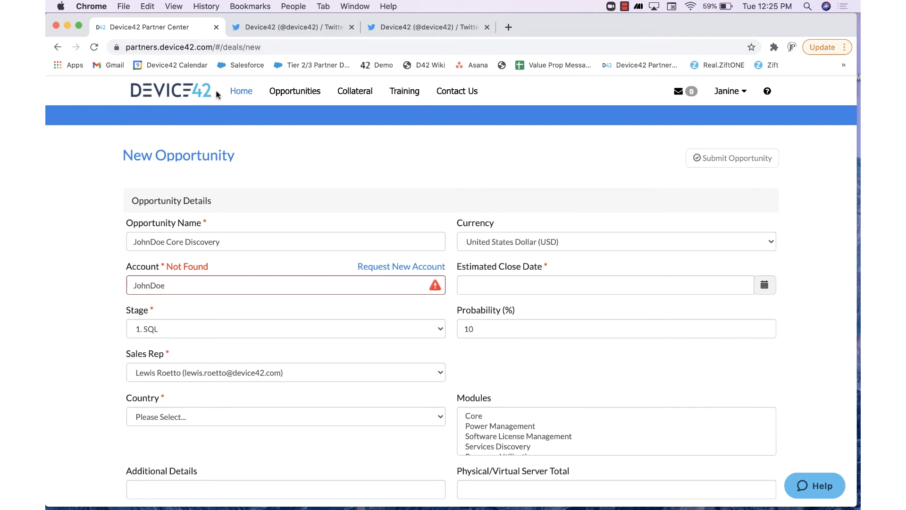
- Leave the form via the Device42 logo, scroll Home, then open Contact Us
{"action": "left_click", "coordinate": [242, 91]}
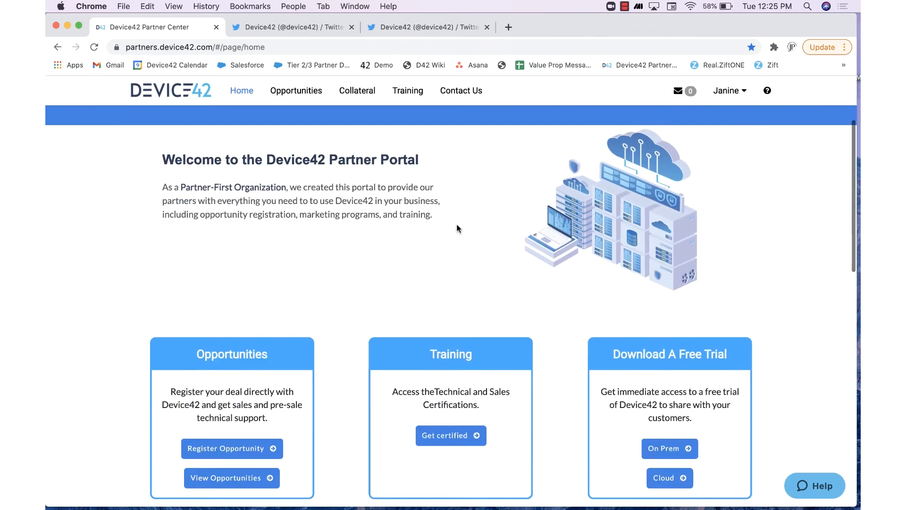
{"action": "scroll", "scroll_direction": "down", "scroll_amount": 3}
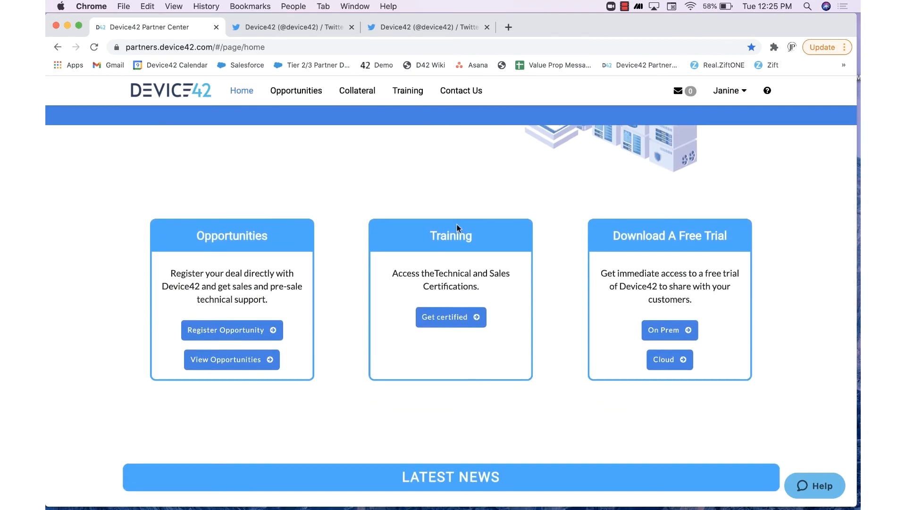
{"action": "scroll", "scroll_direction": "down", "scroll_amount": 3}
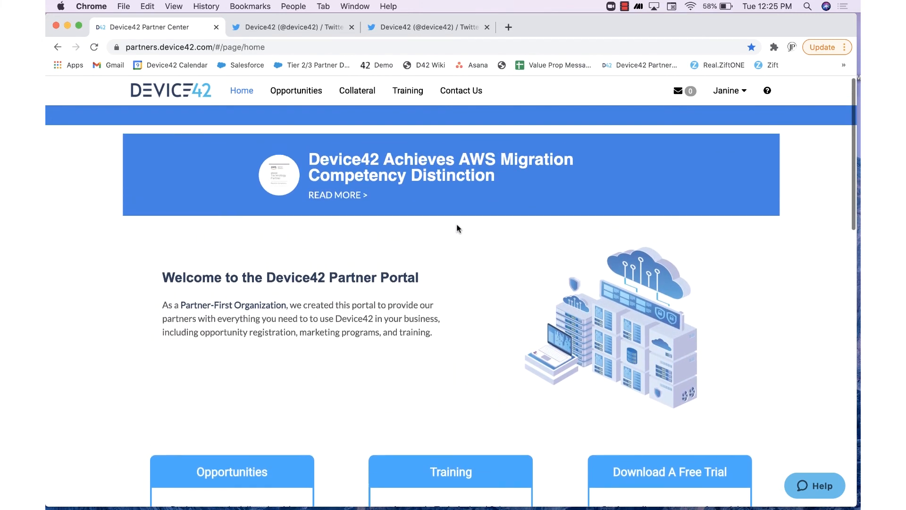
{"action": "left_click", "coordinate": [456, 90]}
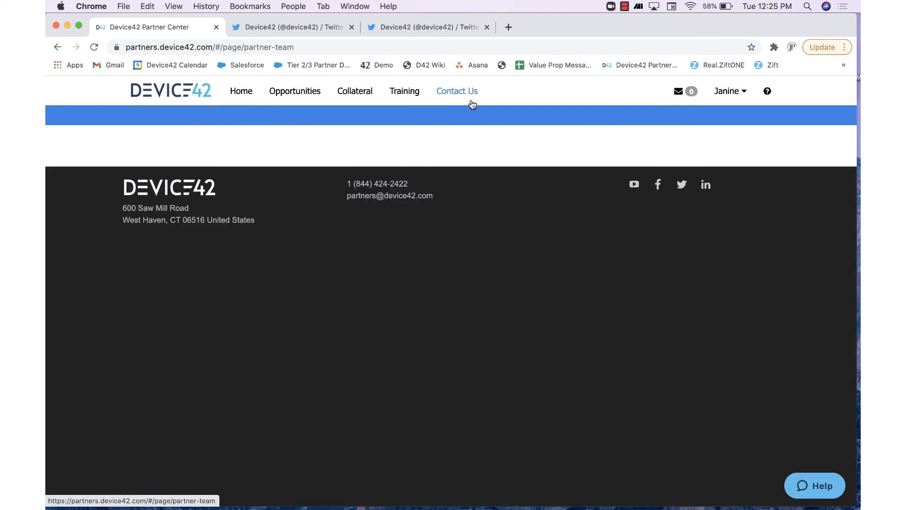
- Scroll through the Partner Team members, their roles and contact details
{"action": "left_click", "coordinate": [456, 91]}
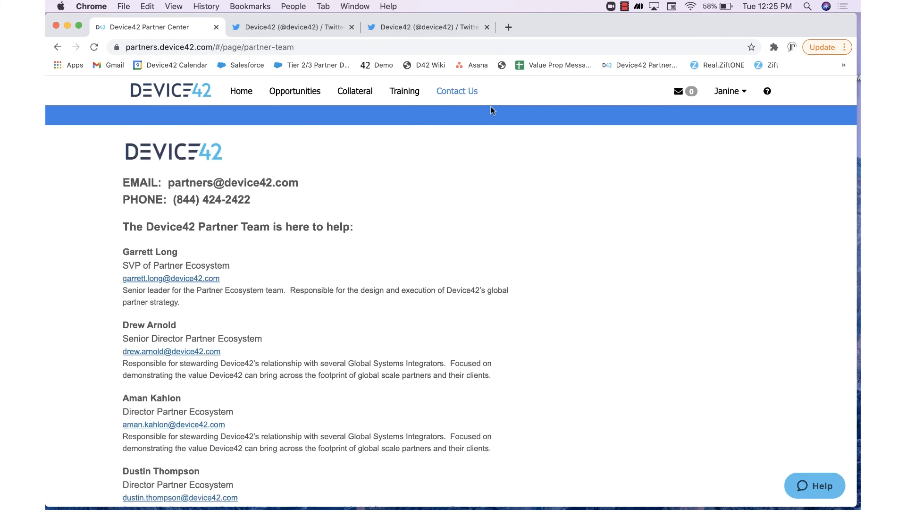
{"action": "scroll", "scroll_direction": "down", "scroll_amount": 3}
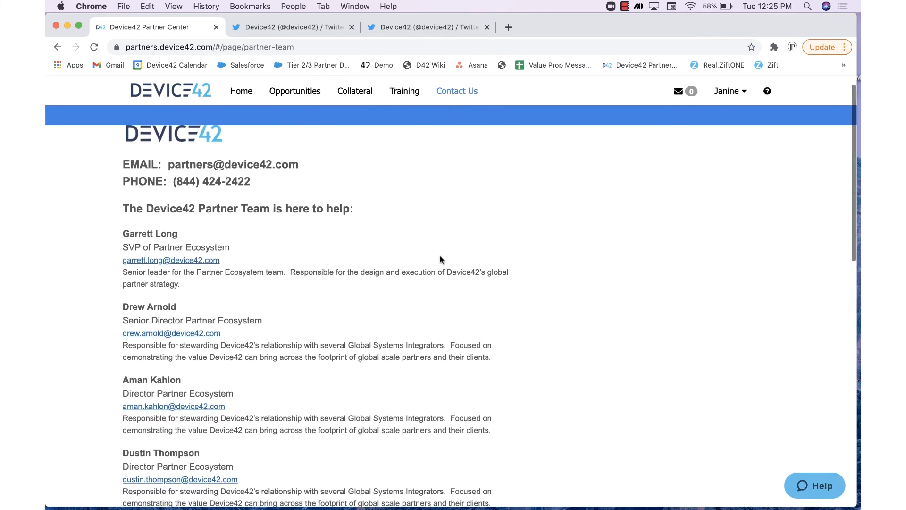
{"action": "scroll", "scroll_direction": "down", "scroll_amount": 3}
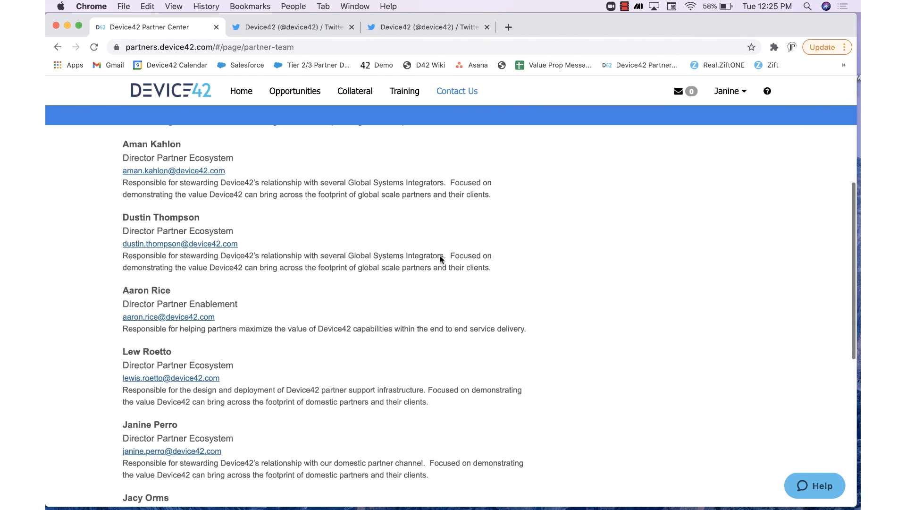
{"action": "scroll", "scroll_direction": "down", "scroll_amount": 3}
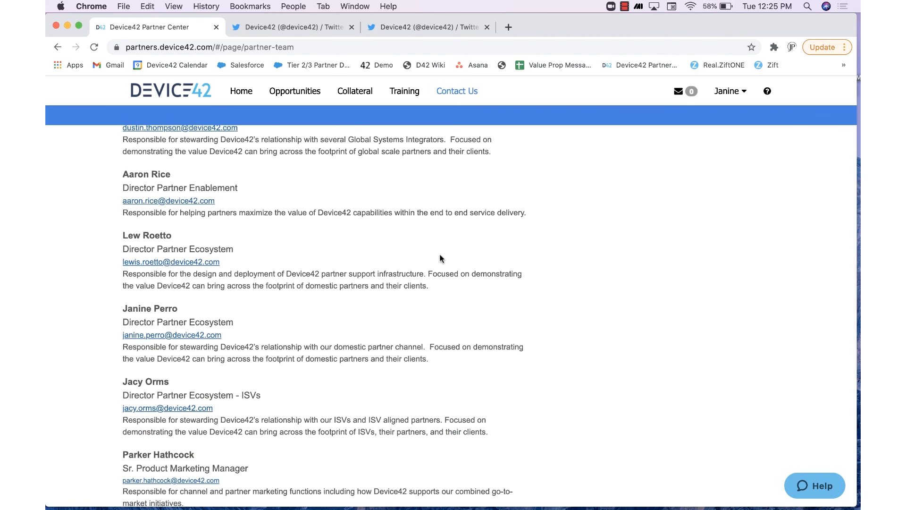